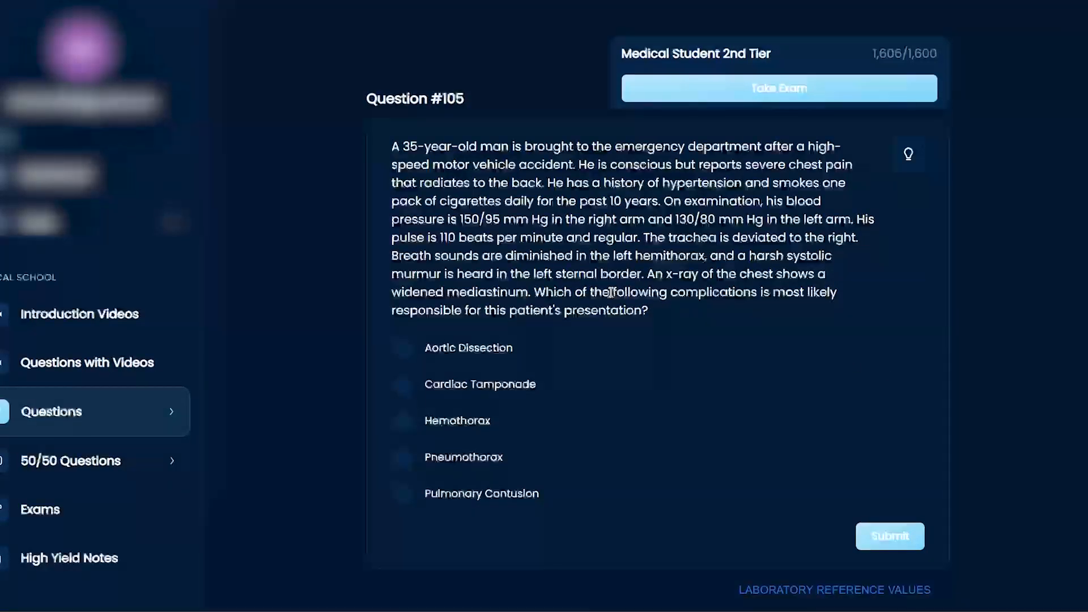
Step: Highlight the closing complications clause, '35-year-old man', and the high-speed motor vehicle accident phrase
{"action": "left_click_drag", "start_coordinate": [612, 292], "coordinate": [639, 310]}
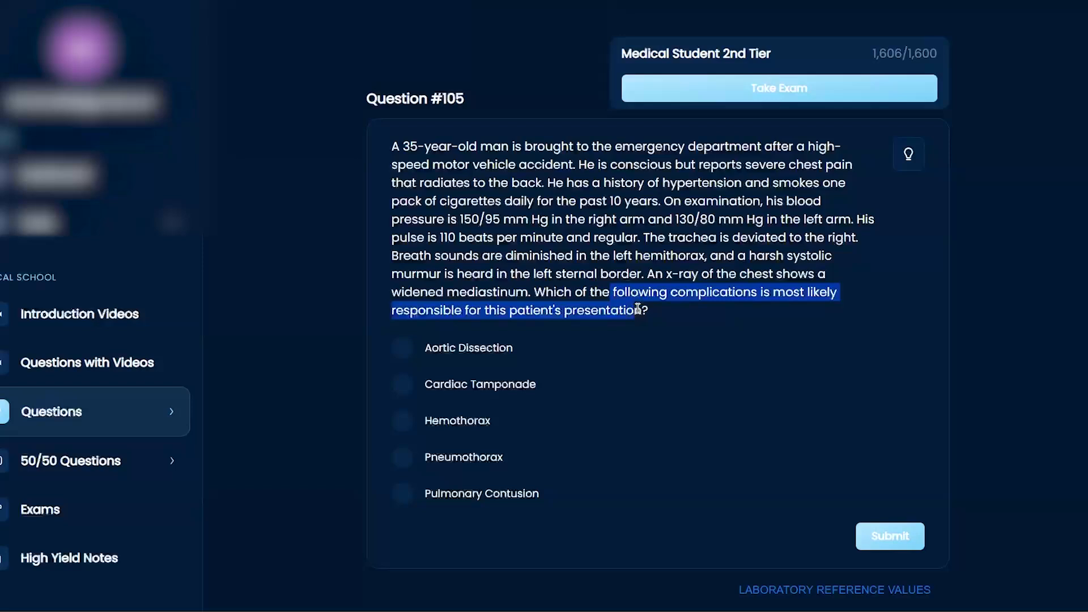
{"action": "left_click", "coordinate": [636, 310]}
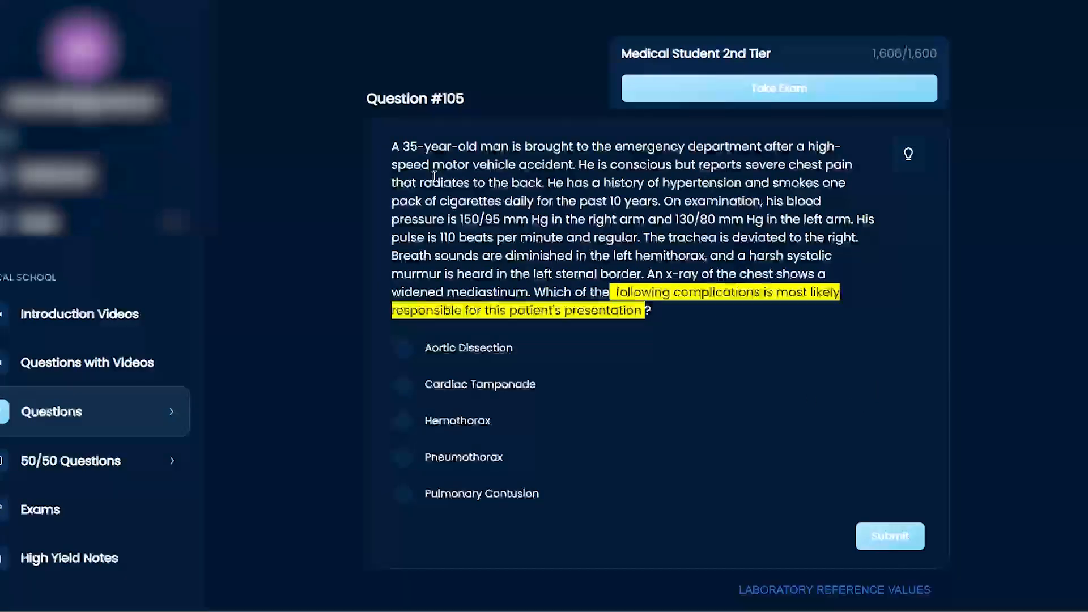
{"action": "double_click", "coordinate": [456, 147]}
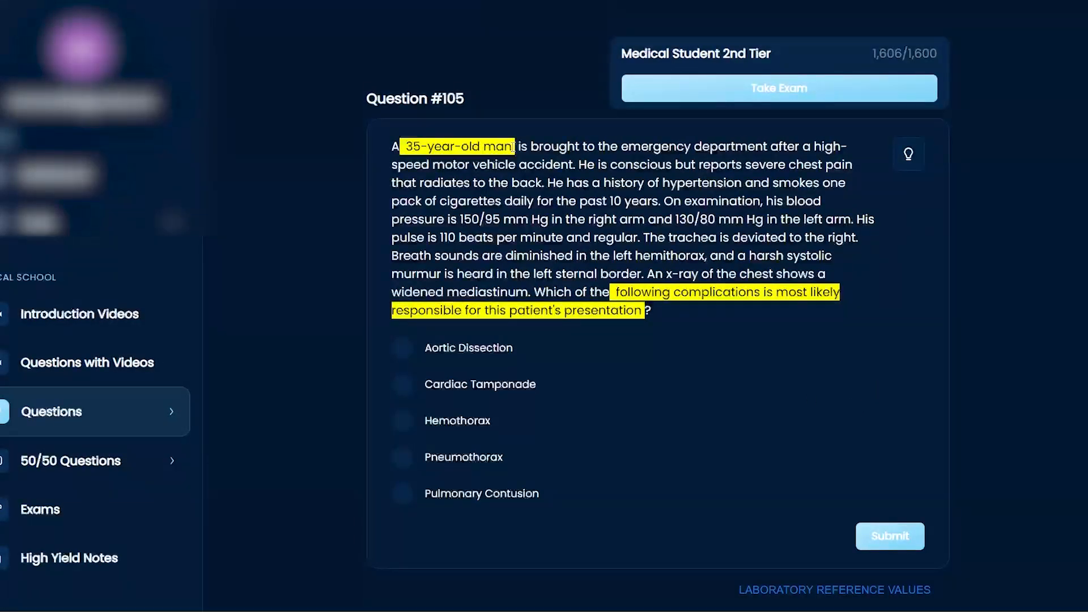
{"action": "left_click_drag", "start_coordinate": [618, 146], "coordinate": [573, 164]}
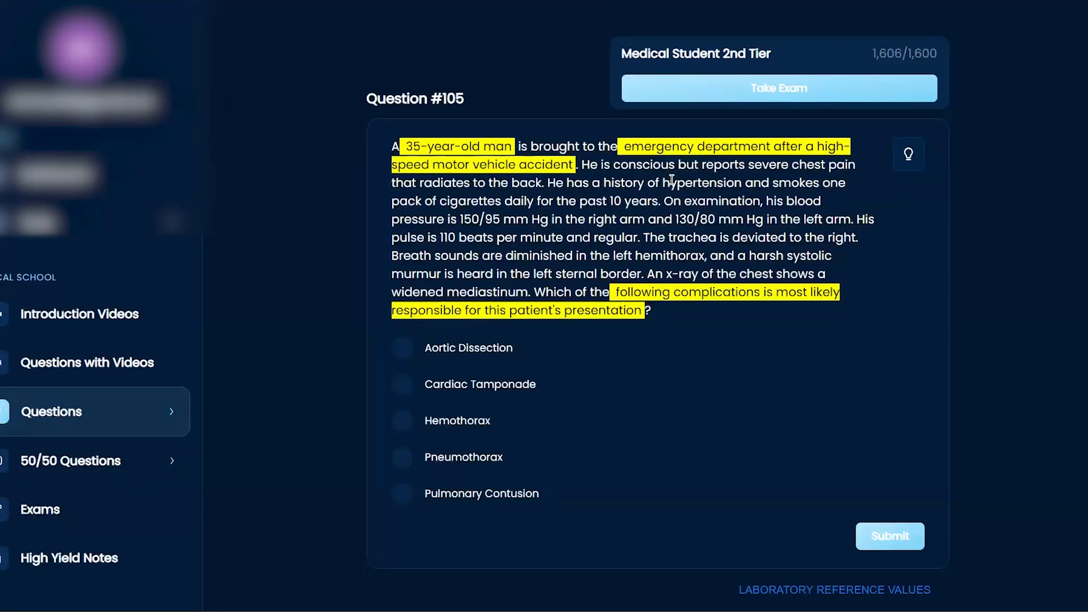
Step: Highlight chest pain radiating to back, hypertension/smoking, arm pressures, breath sounds, murmur, and widened mediastinum
{"action": "left_click_drag", "start_coordinate": [752, 164], "coordinate": [546, 182]}
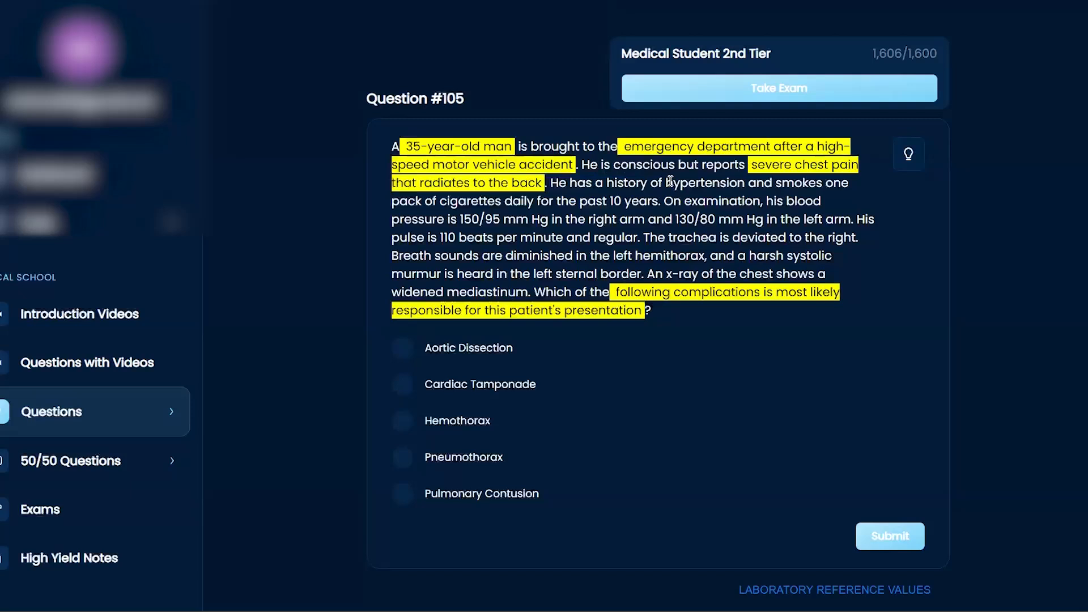
{"action": "left_click_drag", "start_coordinate": [664, 182], "coordinate": [653, 200]}
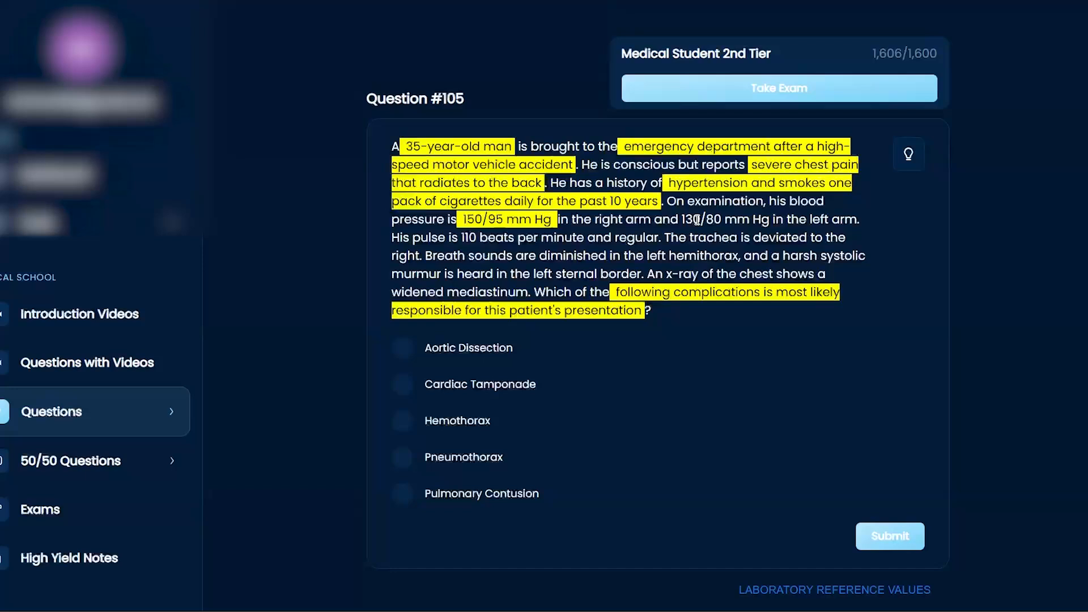
{"action": "left_click_drag", "start_coordinate": [588, 219], "coordinate": [652, 219]}
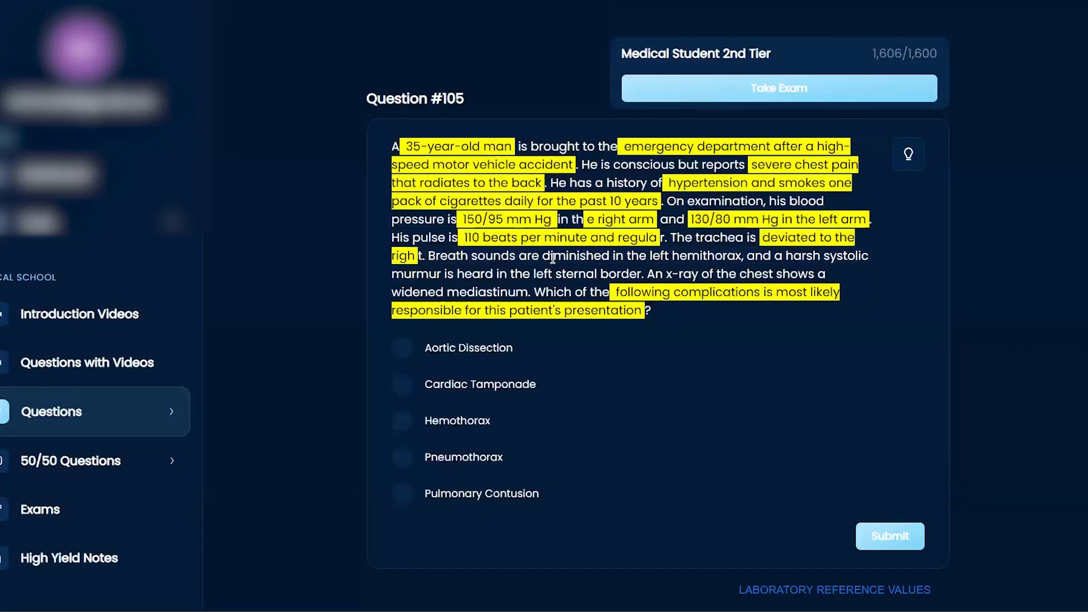
{"action": "left_click_drag", "start_coordinate": [540, 256], "coordinate": [737, 256]}
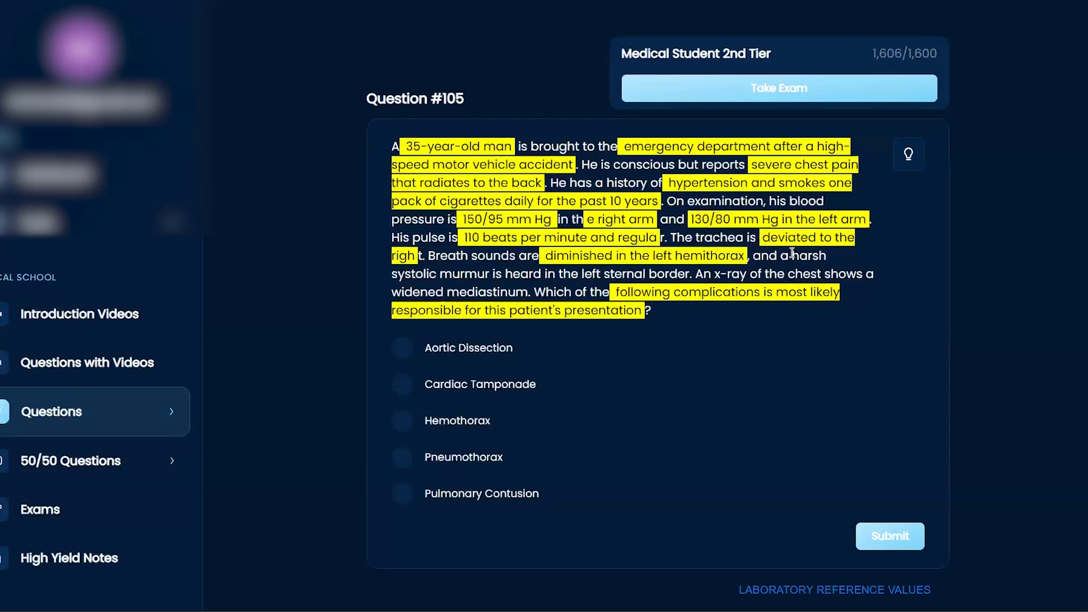
{"action": "left_click_drag", "start_coordinate": [773, 256], "coordinate": [677, 273]}
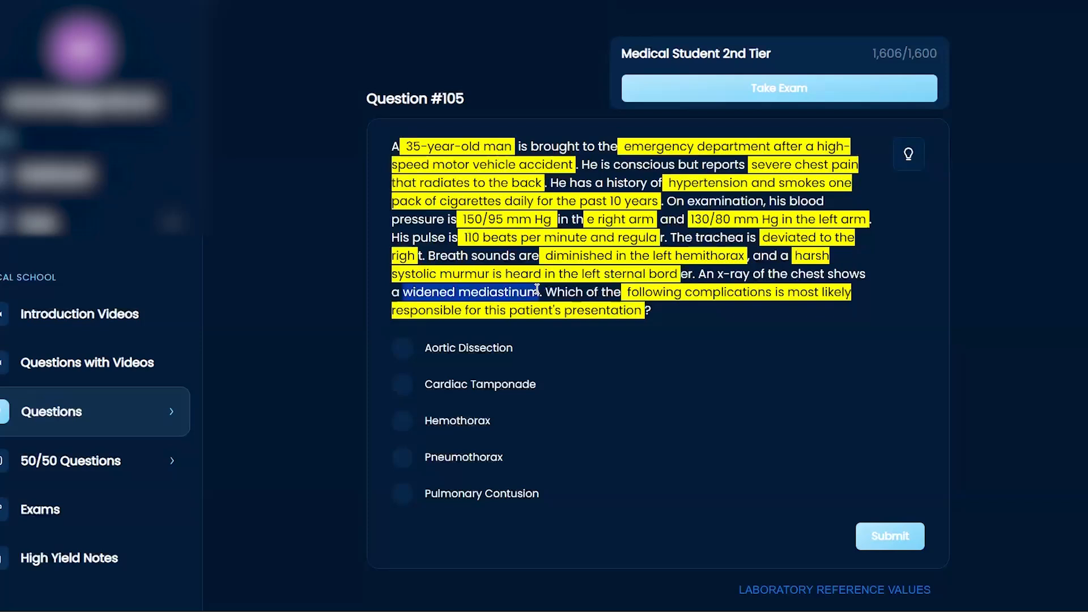
{"action": "left_click", "coordinate": [933, 387]}
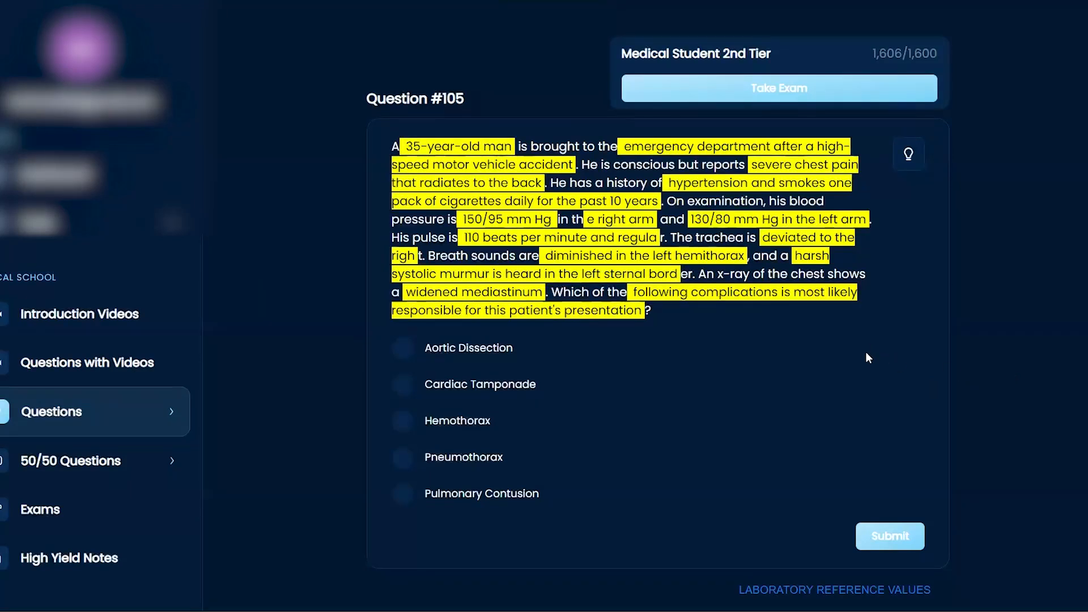
{"action": "mouse_move", "coordinate": [641, 444]}
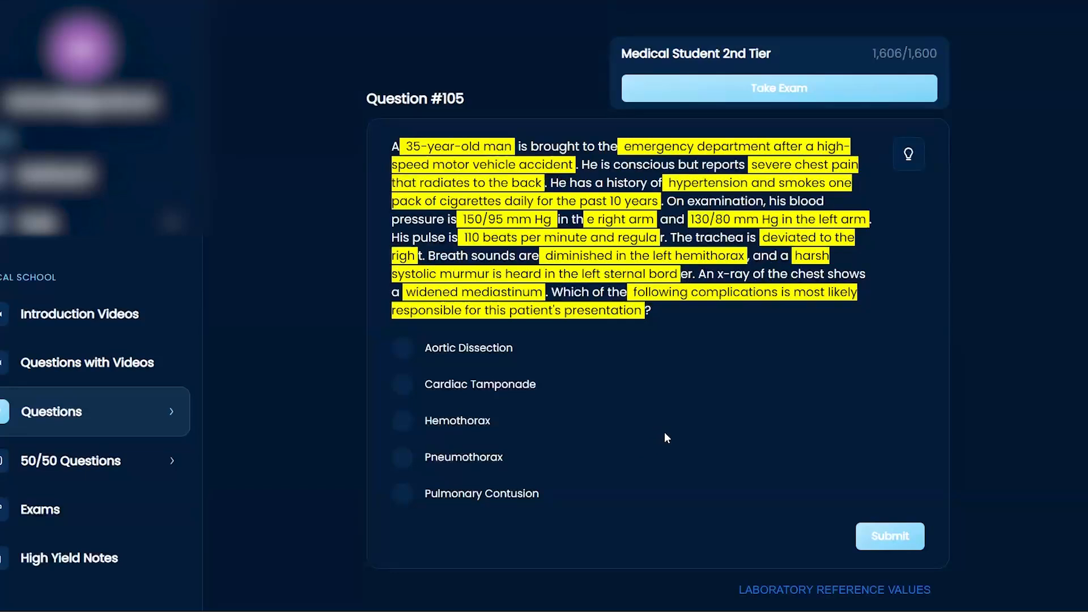
{"action": "mouse_move", "coordinate": [668, 433]}
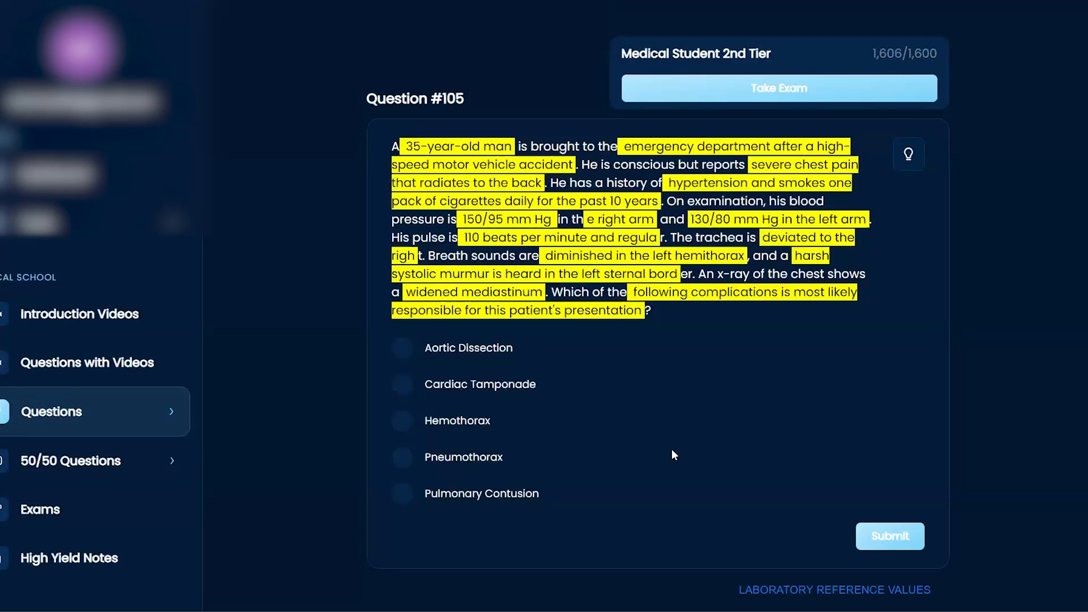
{"action": "mouse_move", "coordinate": [659, 435]}
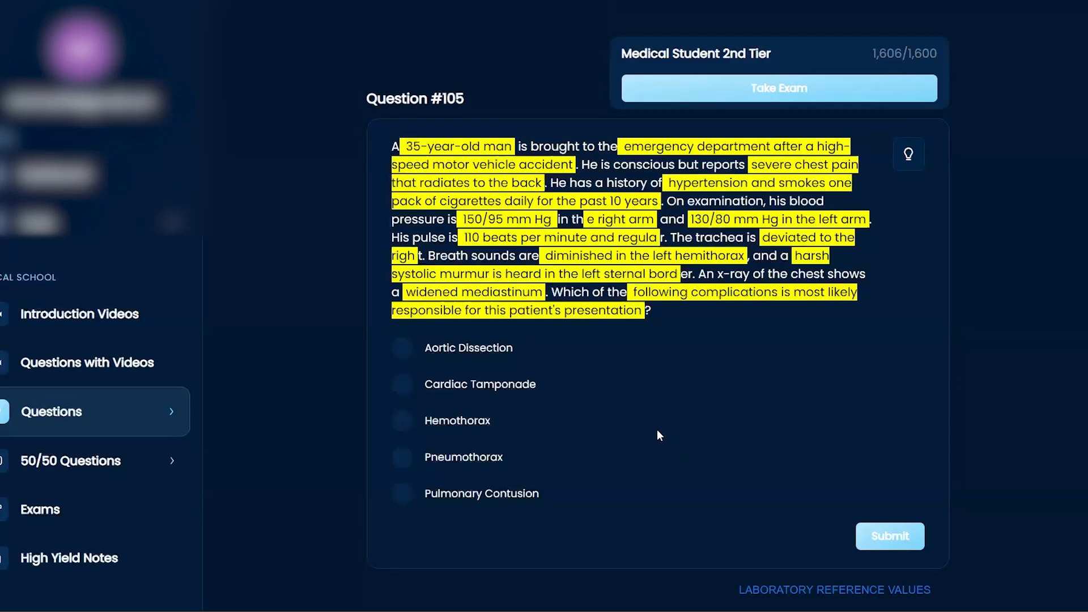
{"action": "mouse_move", "coordinate": [664, 427]}
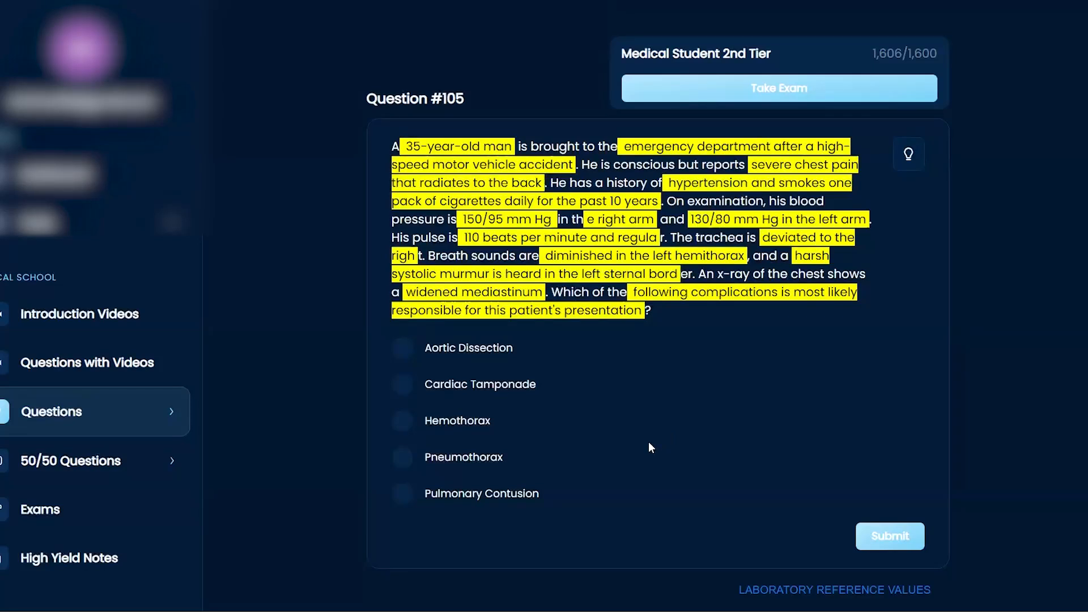
{"action": "mouse_move", "coordinate": [699, 446]}
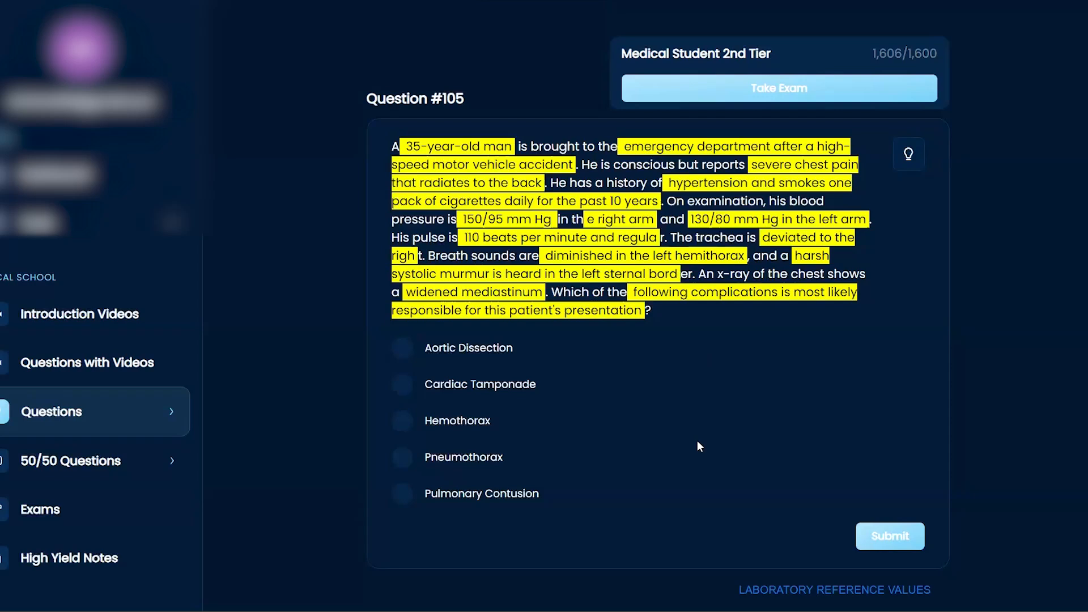
{"action": "mouse_move", "coordinate": [704, 446]}
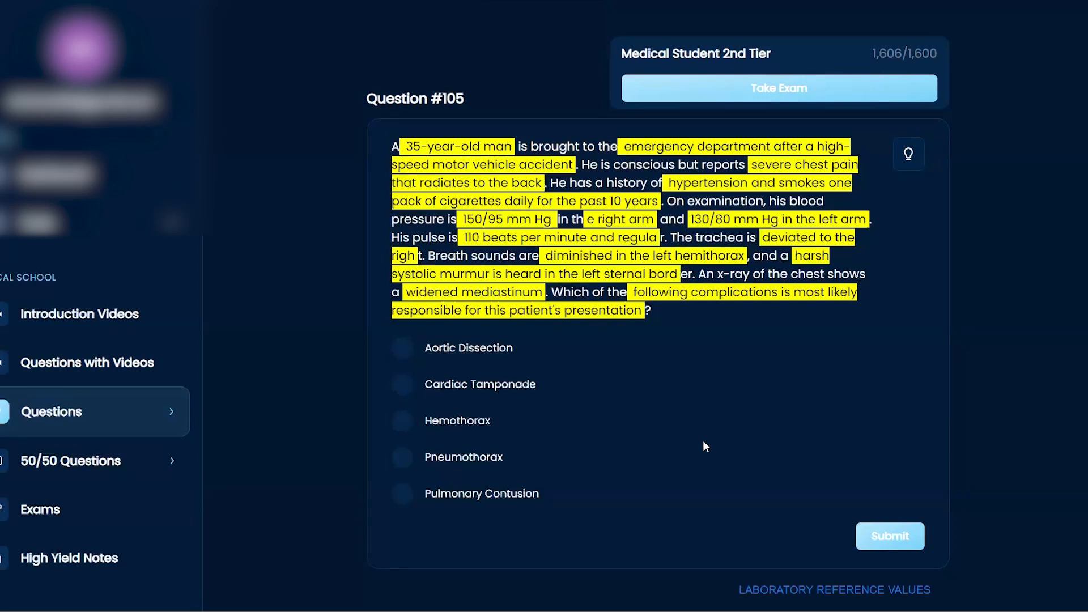
{"action": "mouse_move", "coordinate": [703, 433]}
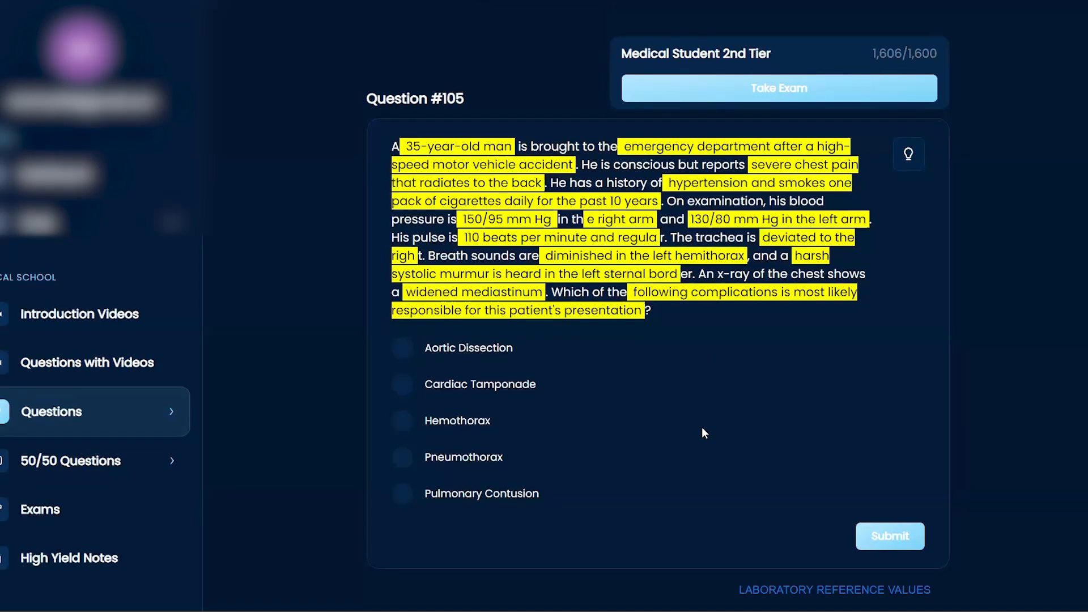
{"action": "mouse_move", "coordinate": [707, 436]}
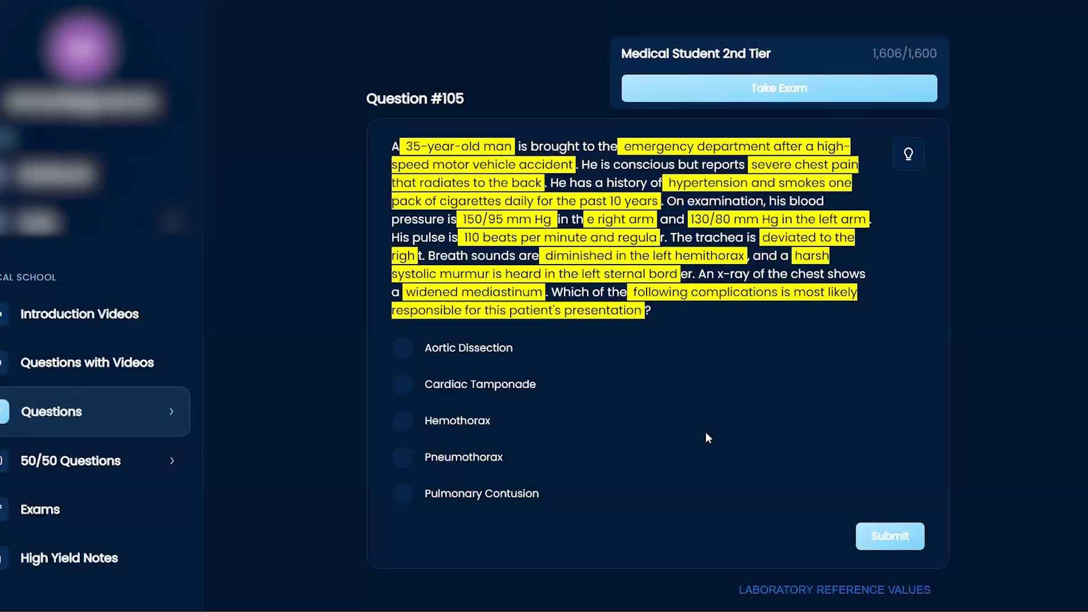
{"action": "mouse_move", "coordinate": [668, 467]}
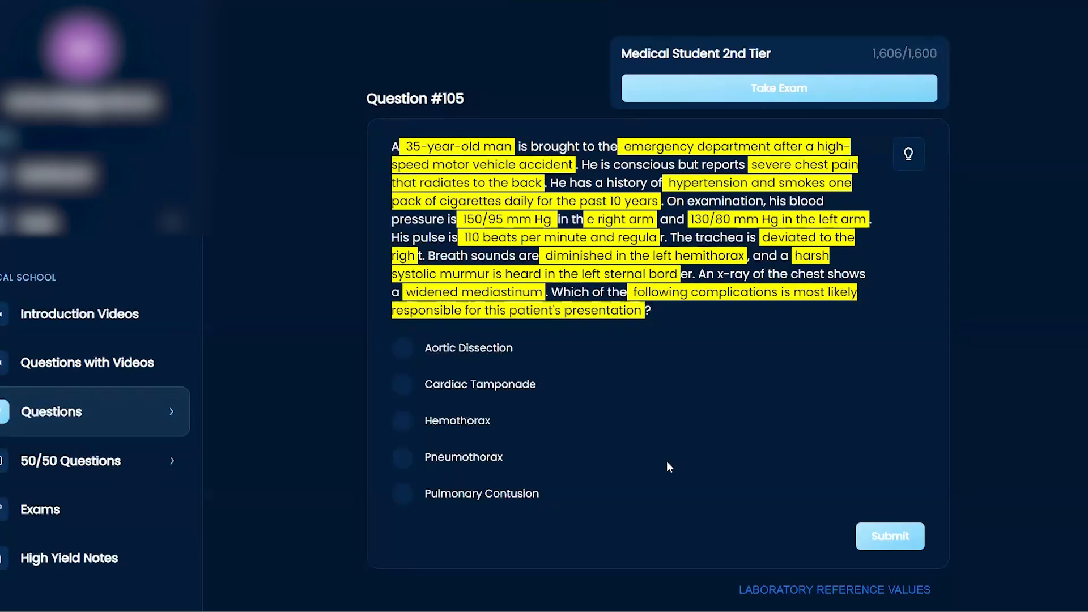
{"action": "mouse_move", "coordinate": [740, 438]}
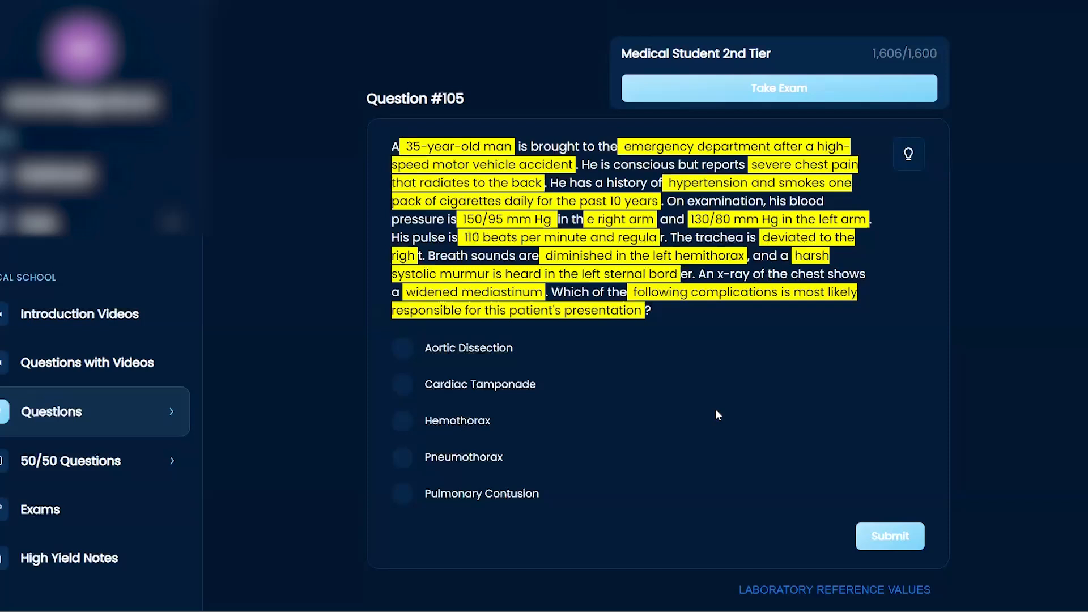
{"action": "mouse_move", "coordinate": [711, 488]}
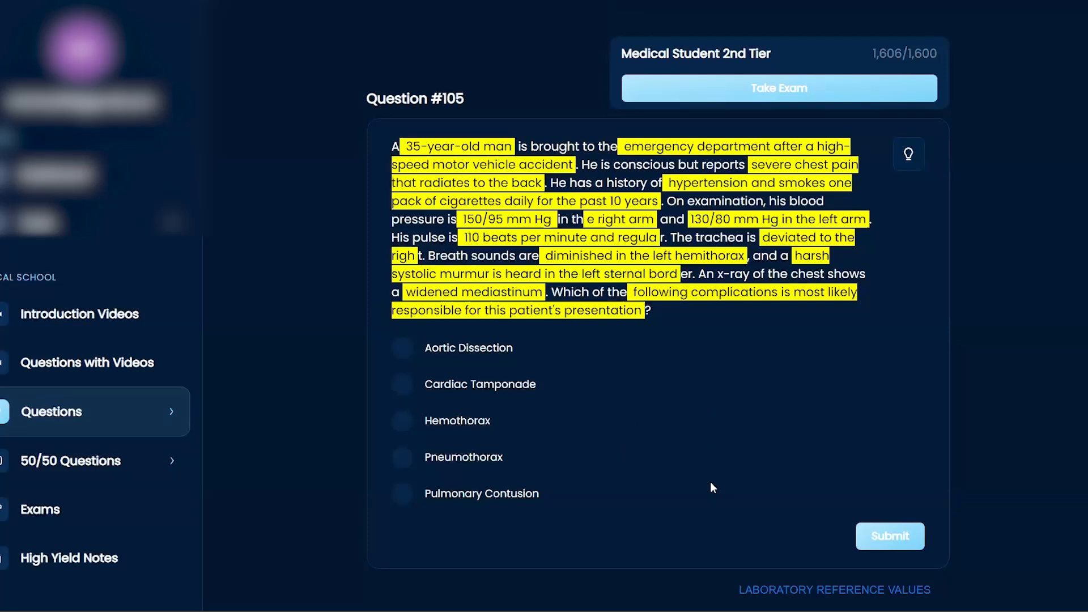
{"action": "mouse_move", "coordinate": [515, 500]}
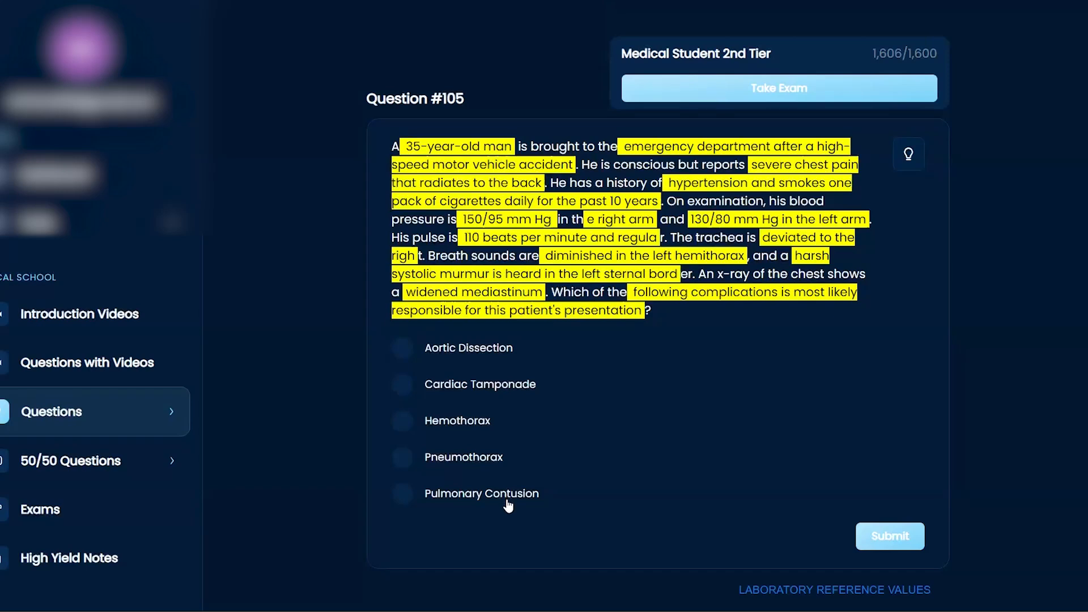
{"action": "mouse_move", "coordinate": [504, 511]}
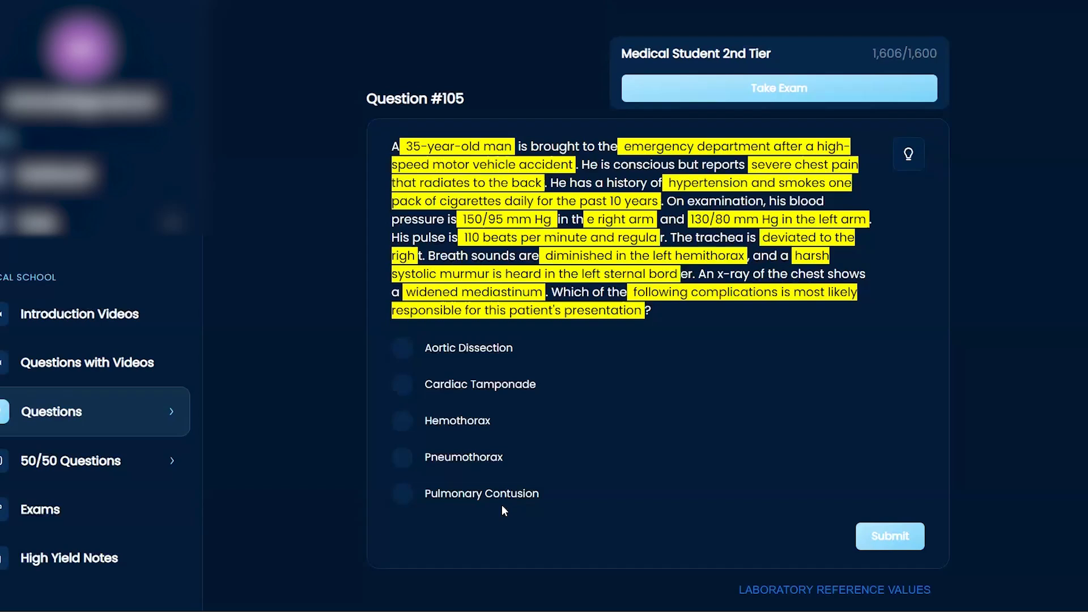
Step: Strike out the Pulmonary Contusion answer choice on Question #105
{"action": "left_click", "coordinate": [481, 493]}
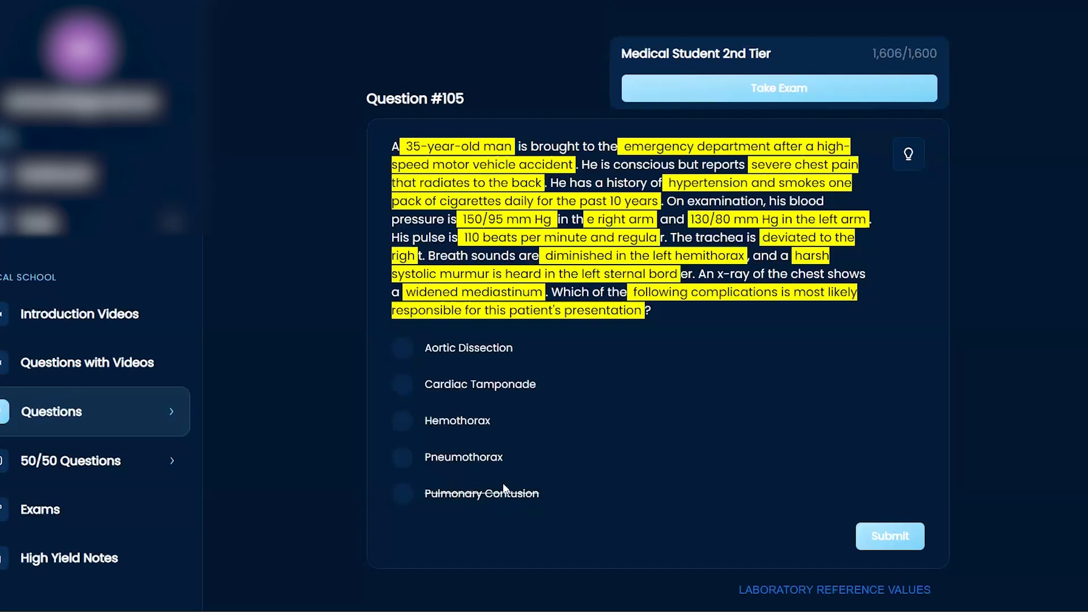
{"action": "mouse_move", "coordinate": [624, 462]}
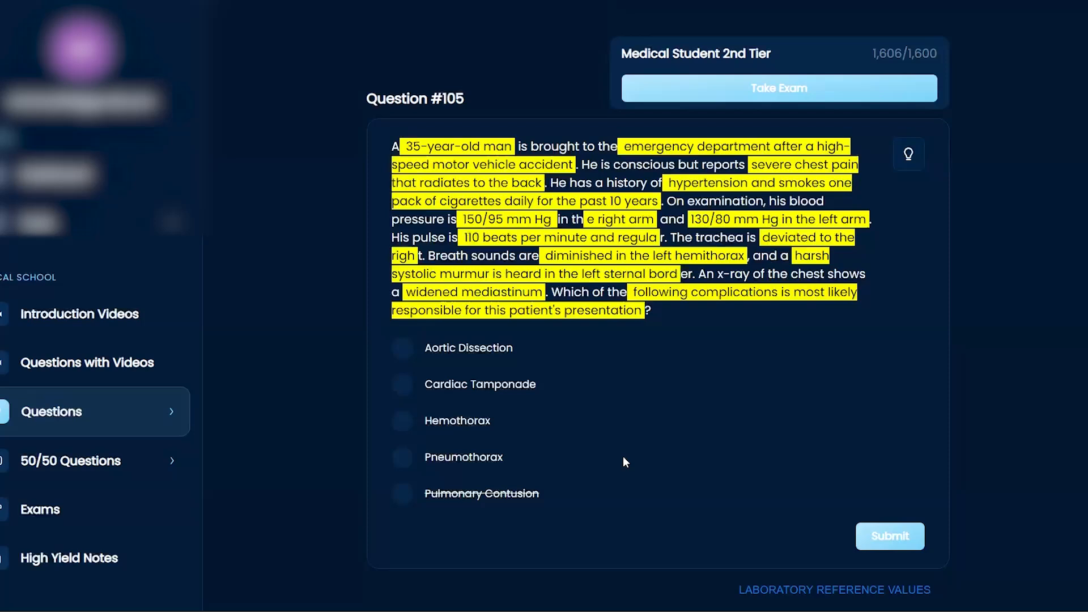
{"action": "mouse_move", "coordinate": [479, 435]}
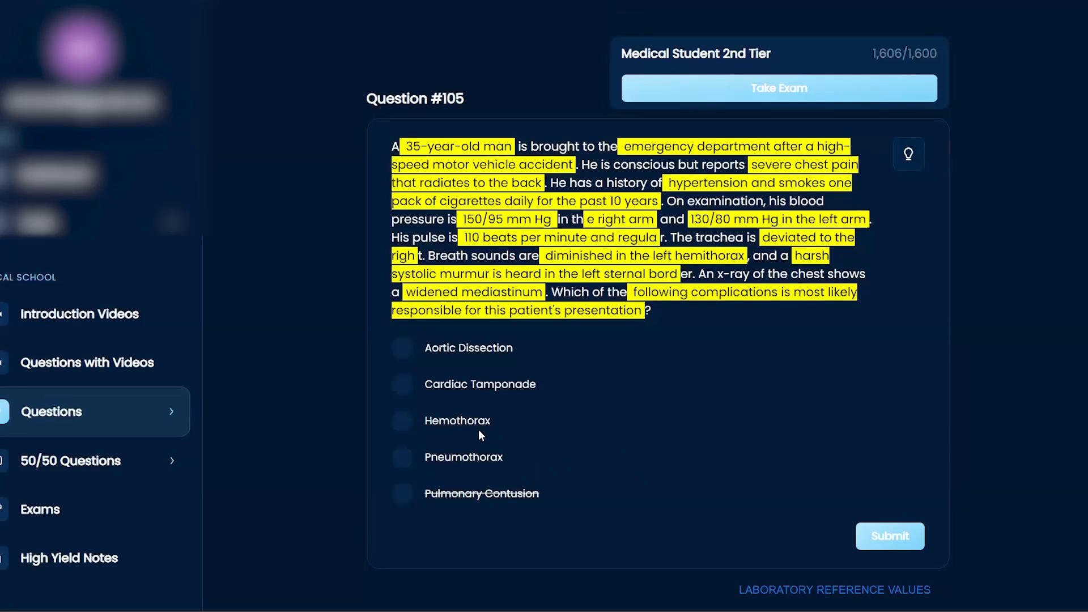
{"action": "mouse_move", "coordinate": [464, 429]}
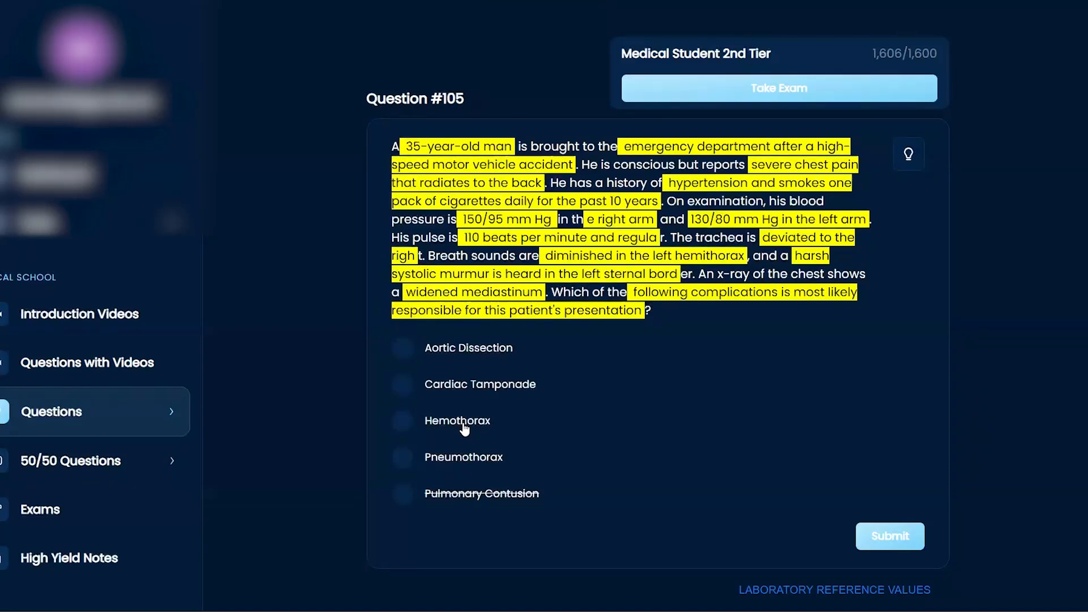
{"action": "mouse_move", "coordinate": [451, 393]}
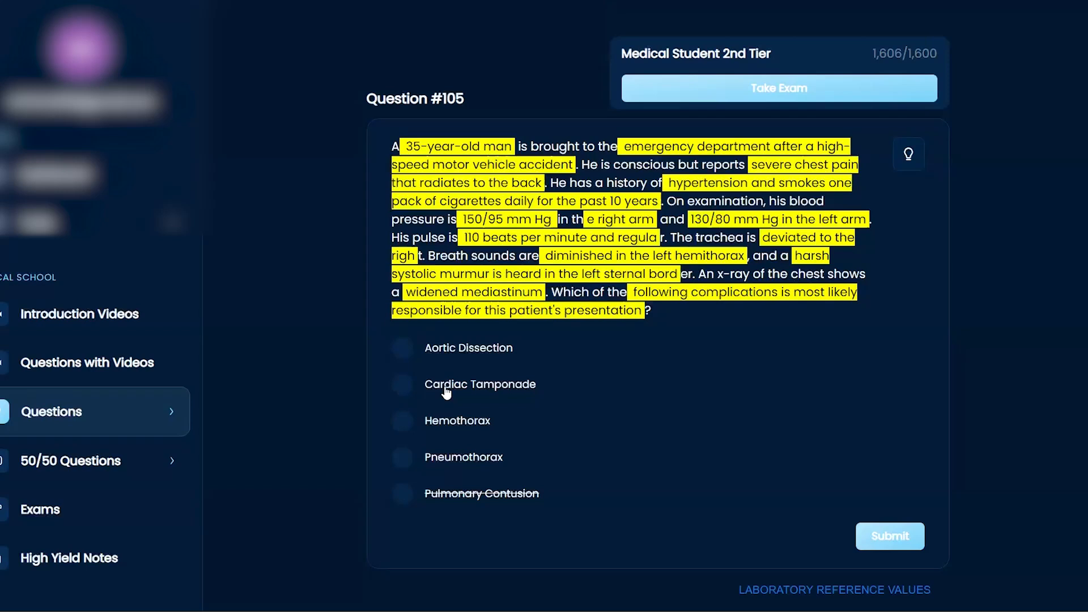
{"action": "mouse_move", "coordinate": [434, 407]}
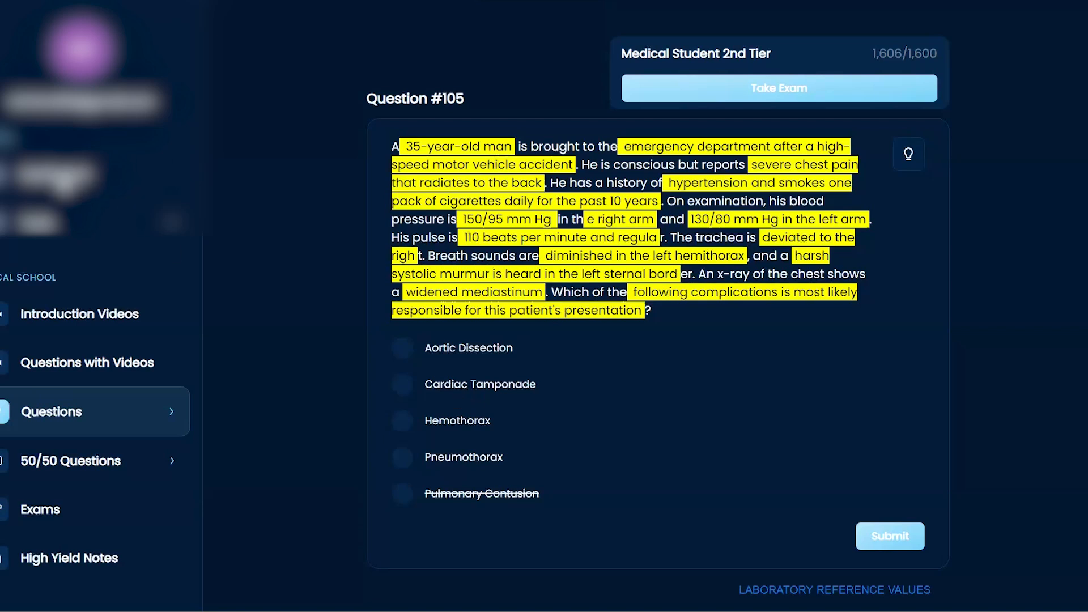
{"action": "mouse_move", "coordinate": [507, 386]}
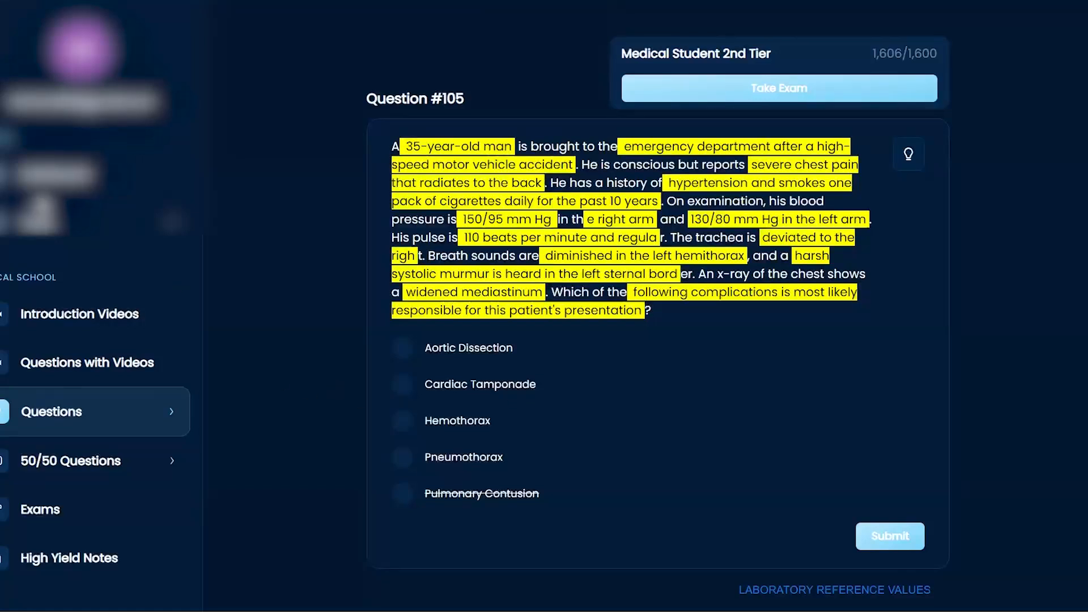
{"action": "mouse_move", "coordinate": [667, 333]}
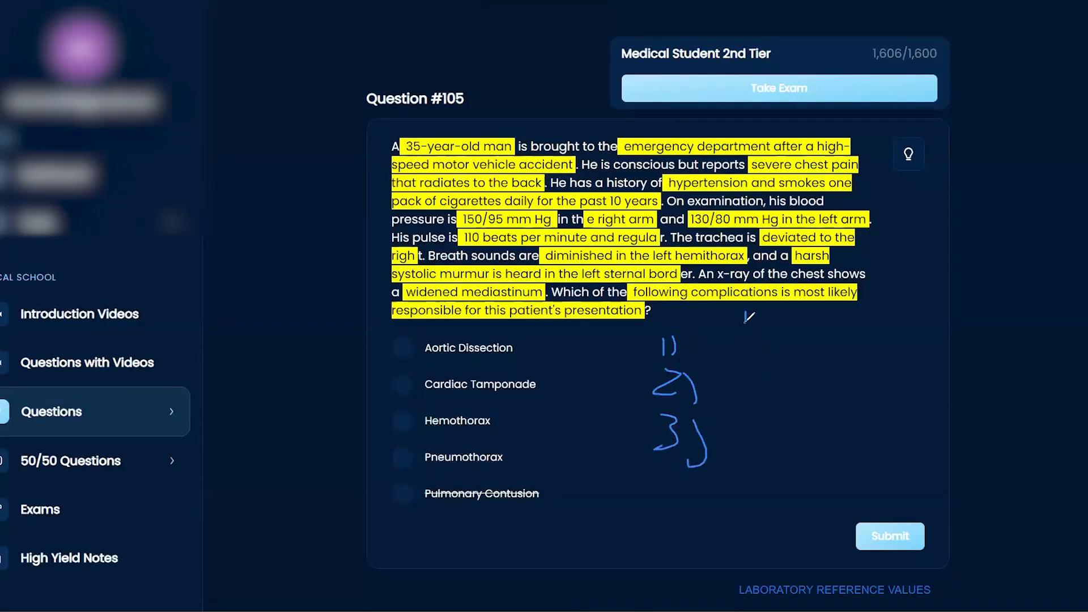
Step: Write 'Beck's triad: 1) hypotension 2) JVD 3) …' beside the answer options
{"action": "left_click_drag", "start_coordinate": [739, 319], "coordinate": [819, 319]}
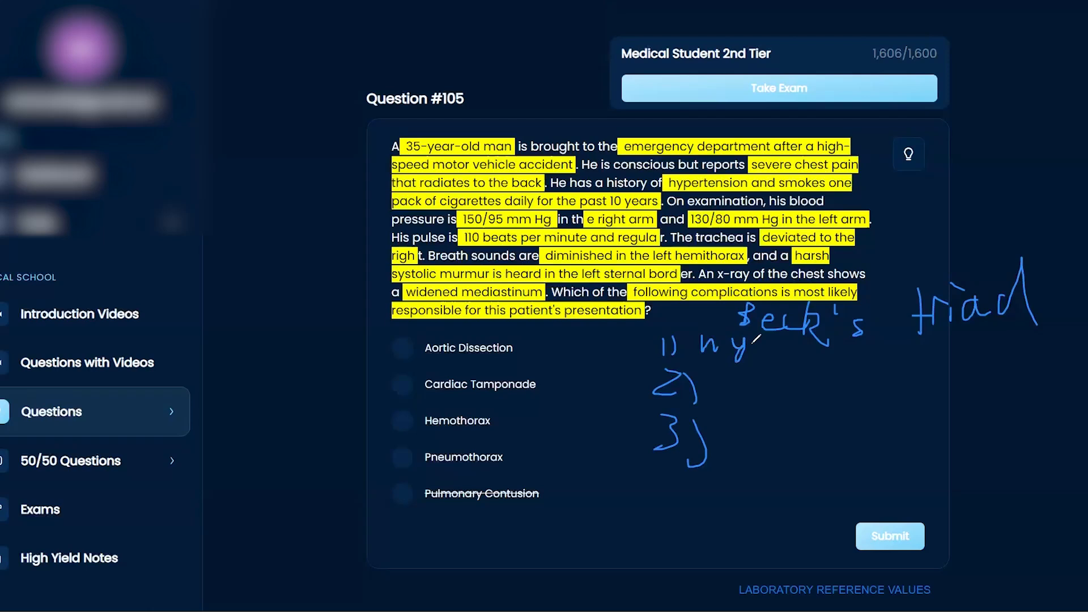
{"action": "left_click_drag", "start_coordinate": [743, 347], "coordinate": [826, 364]}
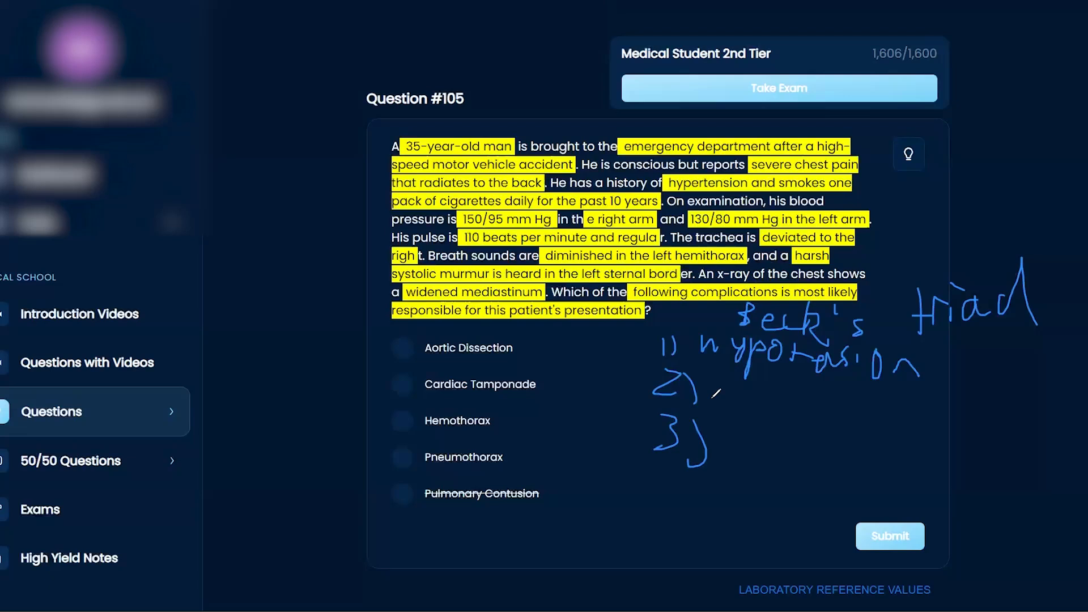
{"action": "left_click_drag", "start_coordinate": [708, 396], "coordinate": [739, 378]}
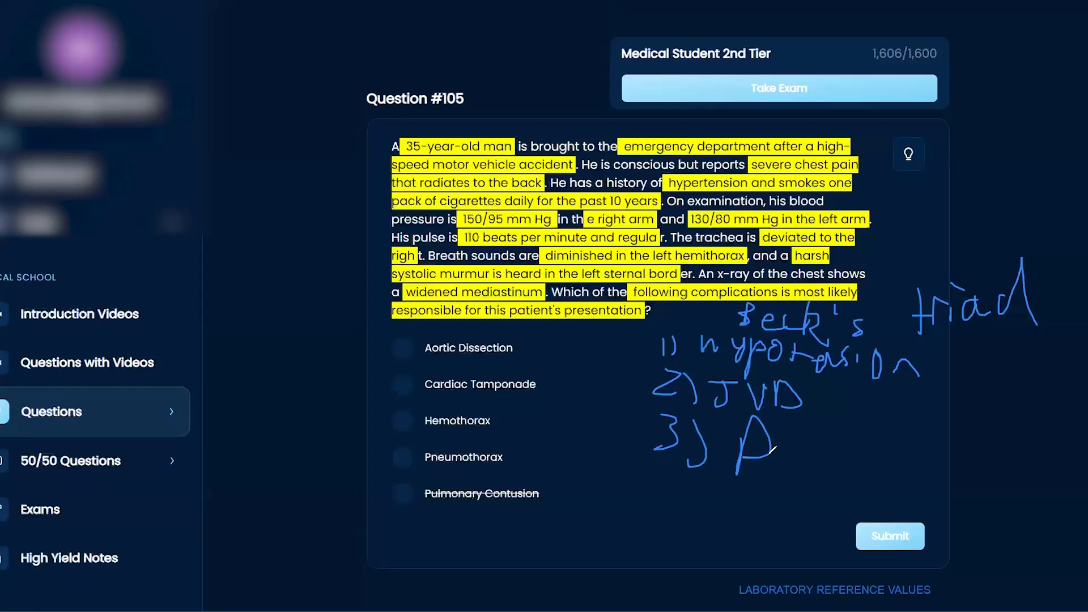
{"action": "left_click_drag", "start_coordinate": [777, 457], "coordinate": [818, 472]}
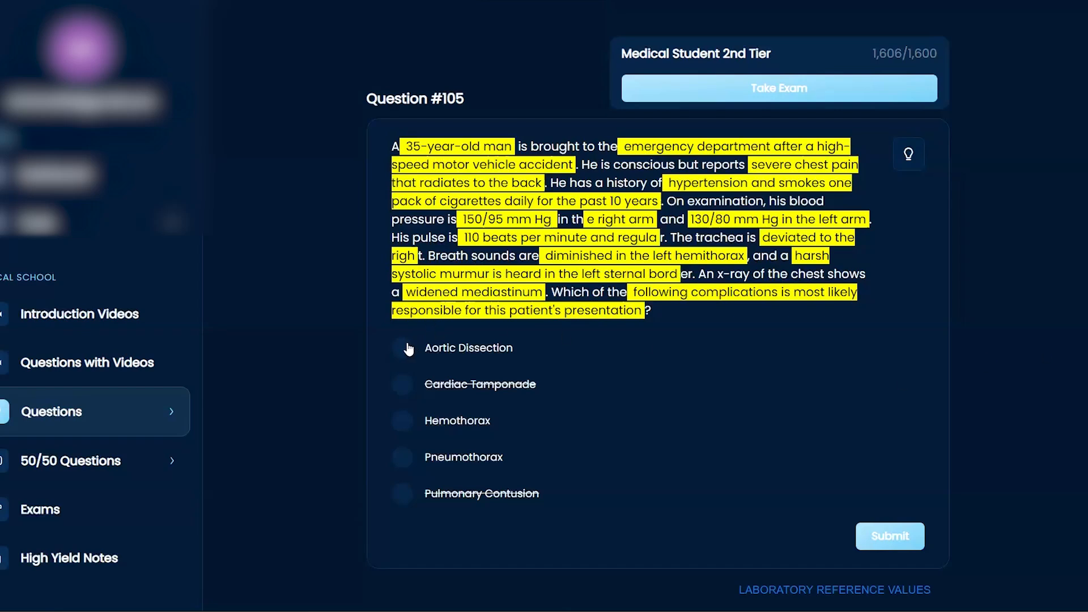
Step: Submit Aortic Dissection as the answer and scroll down to the Explanation
{"action": "left_click", "coordinate": [401, 347]}
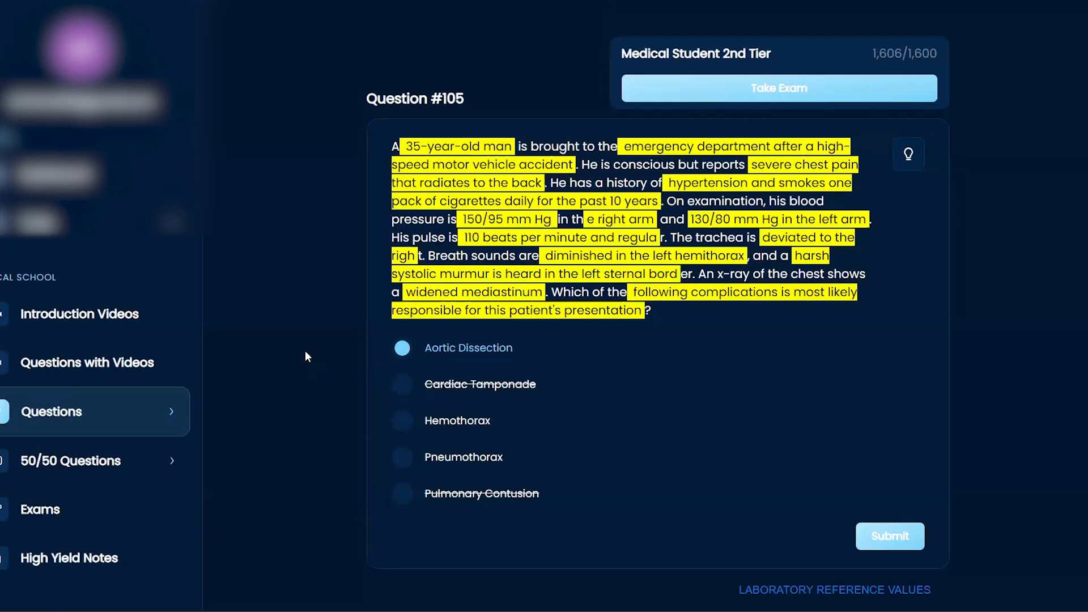
{"action": "mouse_move", "coordinate": [309, 352]}
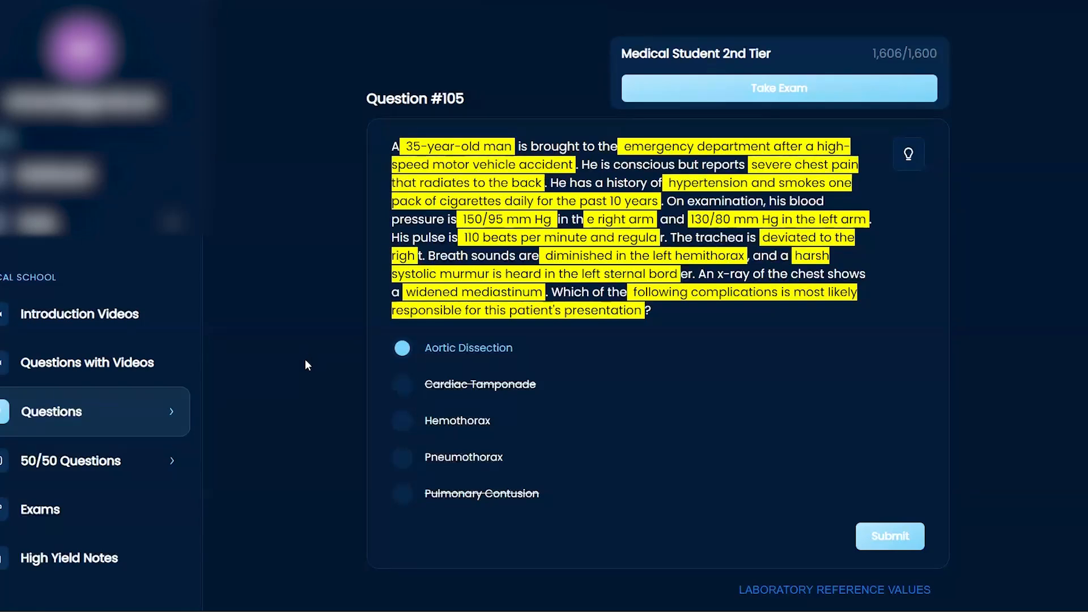
{"action": "mouse_move", "coordinate": [889, 537]}
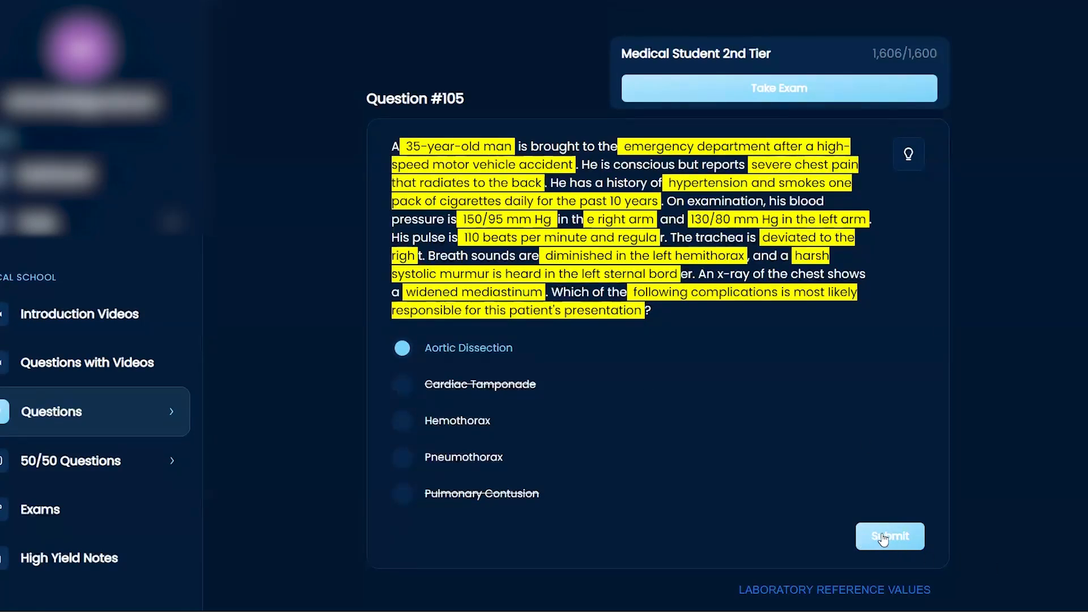
{"action": "left_click", "coordinate": [889, 536]}
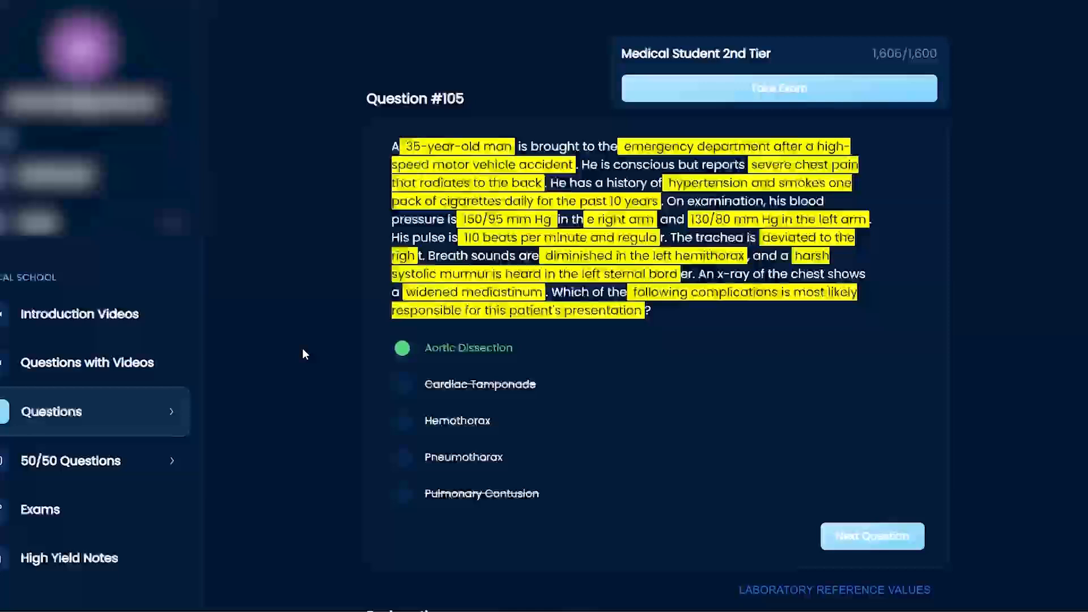
{"action": "scroll", "scroll_direction": "down", "scroll_amount": 3}
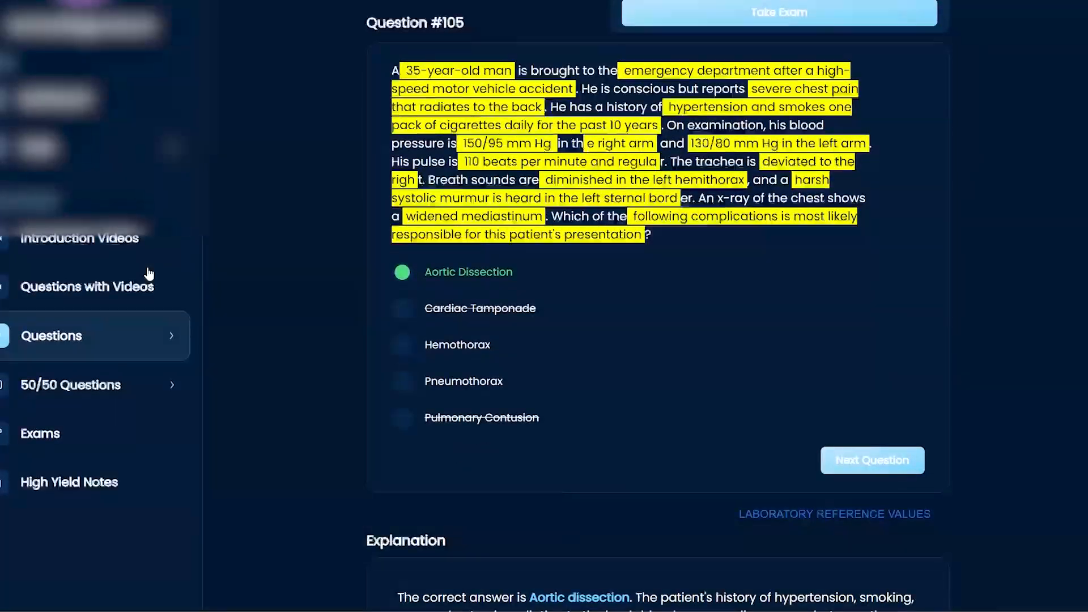